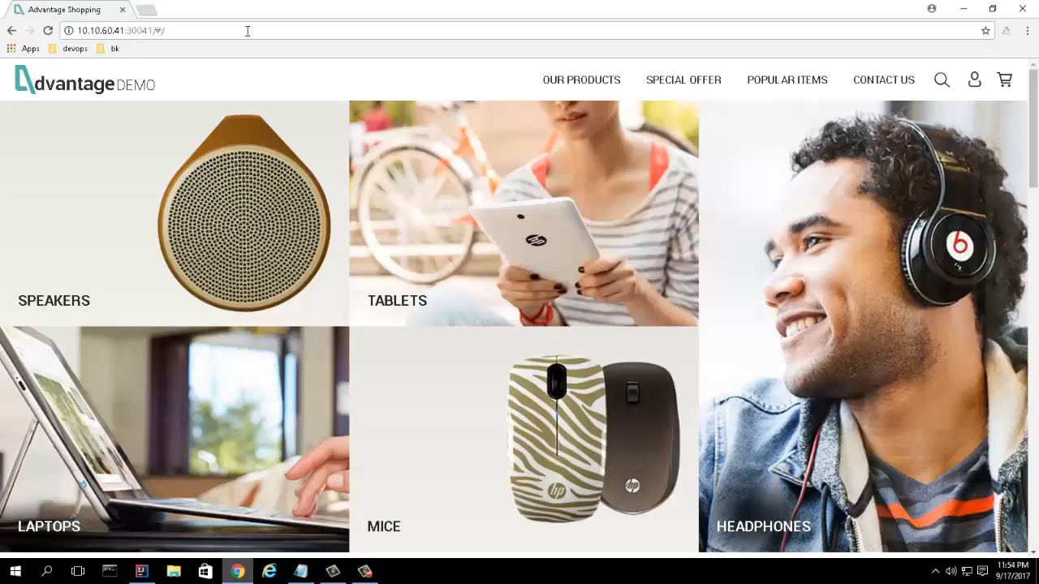
Inspect the store page console, then follow the SQL injection alert link into Application Defender
key("F12")
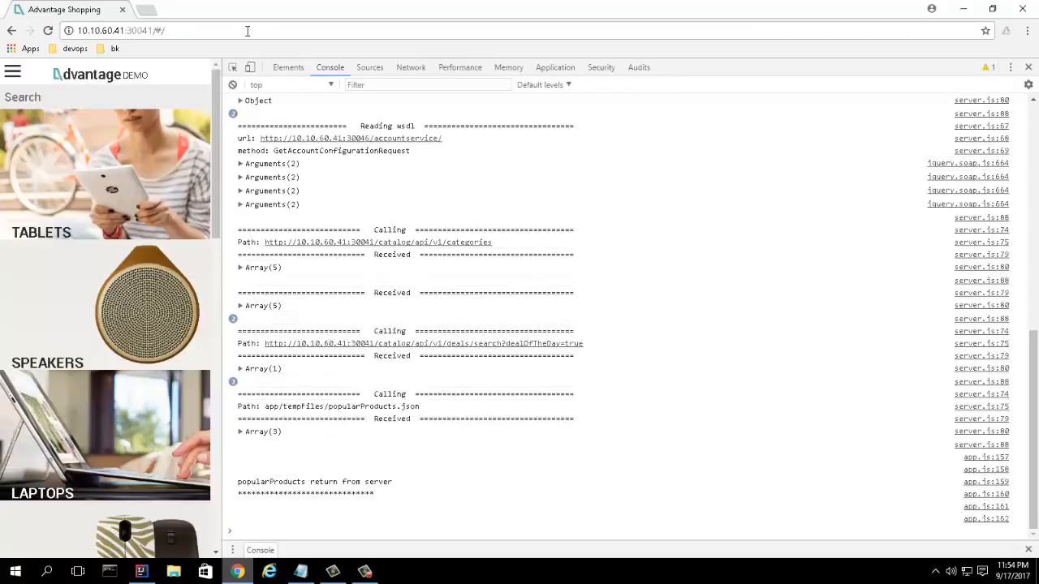
mouse_move(371, 342)
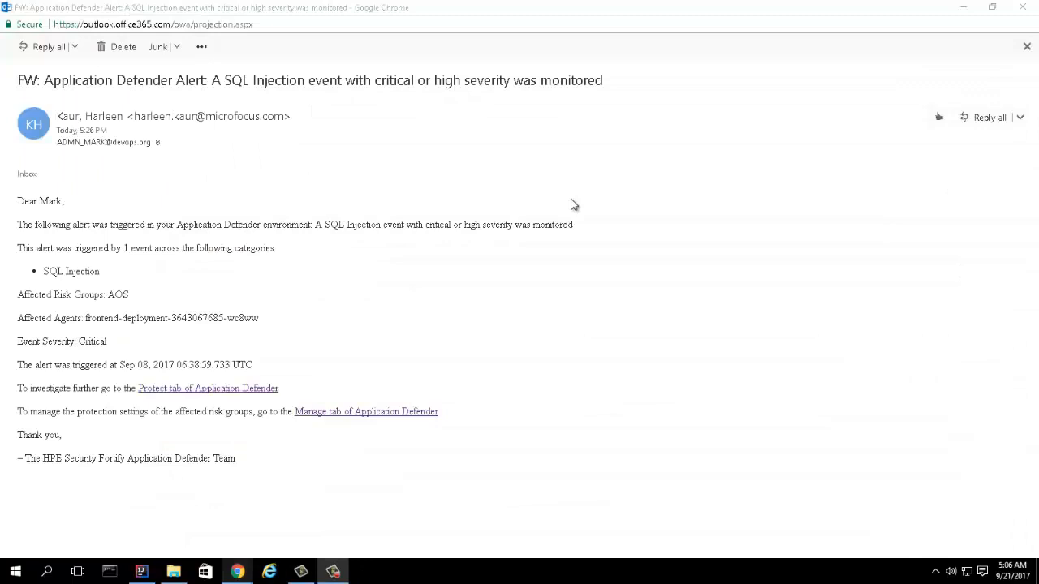
left_click(208, 388)
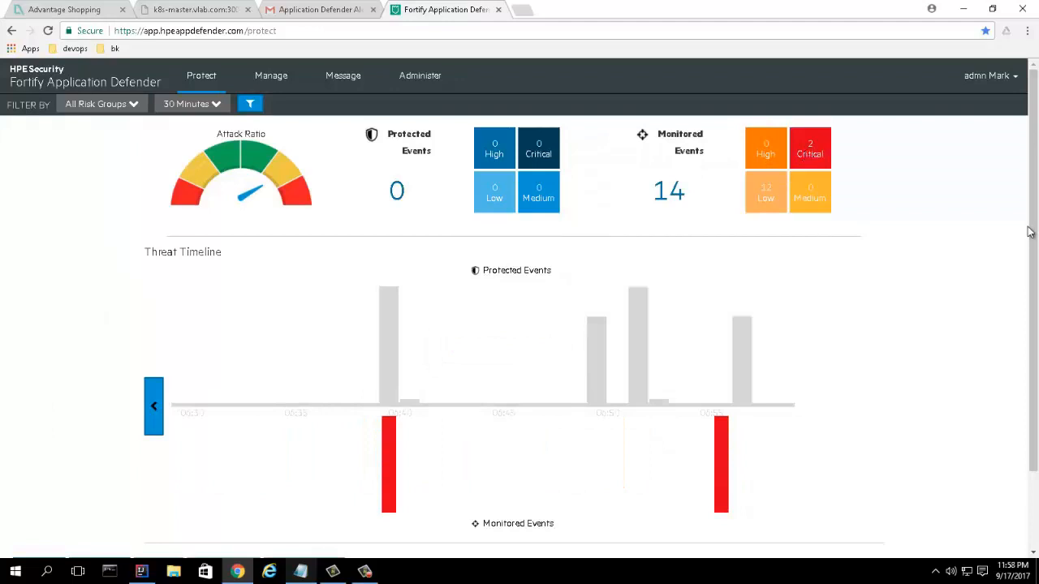
Protect against the SQL Injection event so the attack returns Forbidden, then move to team chat
scroll("down", 3)
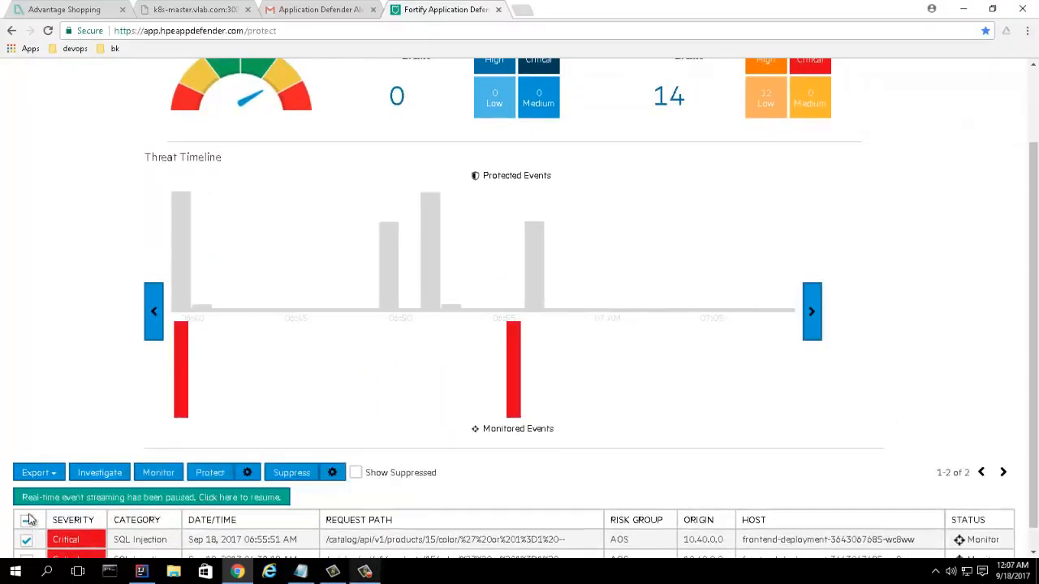
left_click(211, 472)
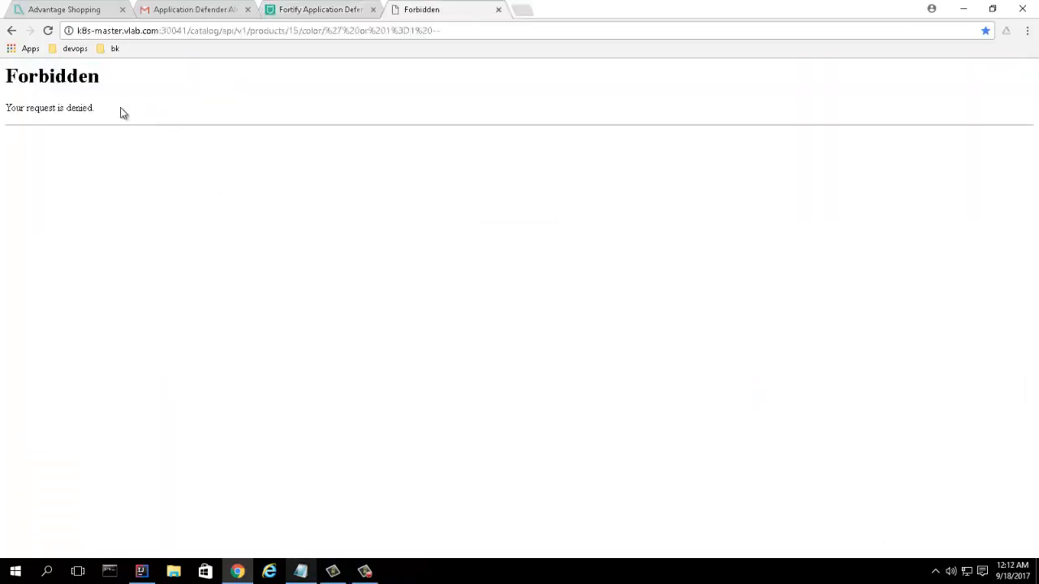
left_click(318, 10)
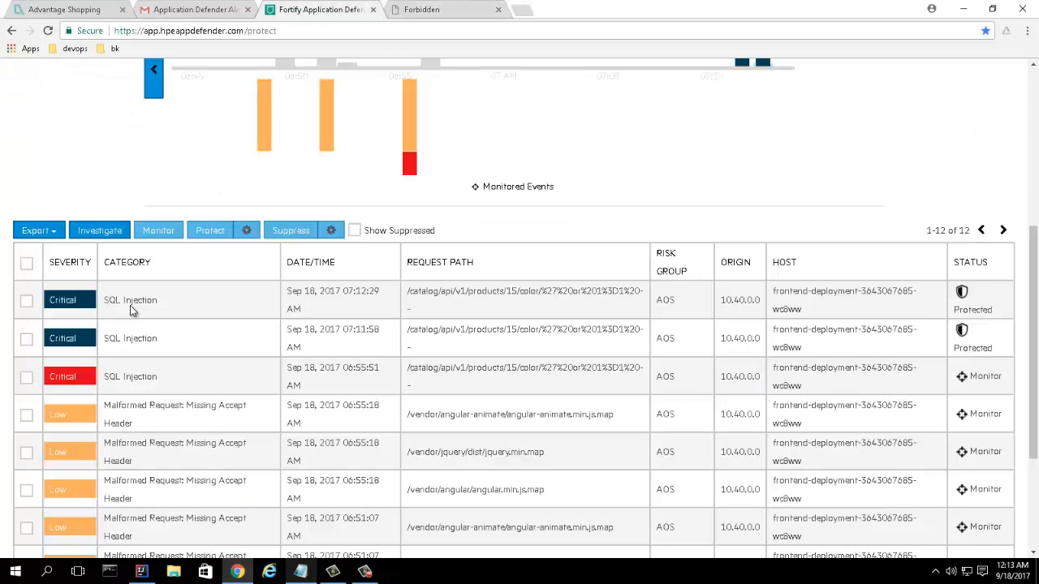
left_click(571, 10)
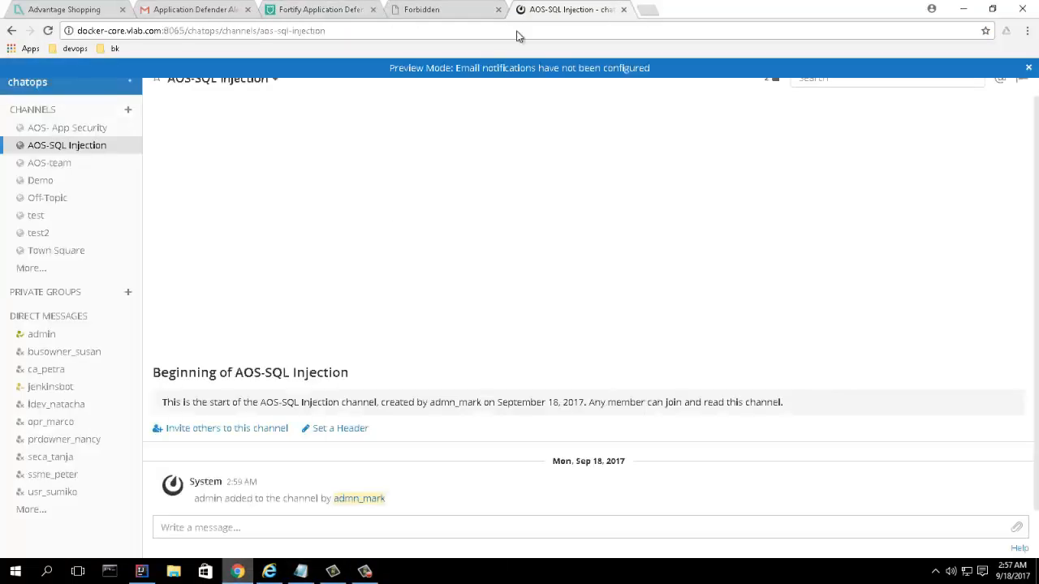
Invite the security teammate found via 'ssme' to the AOS-SQL Injection channel
left_click(228, 429)
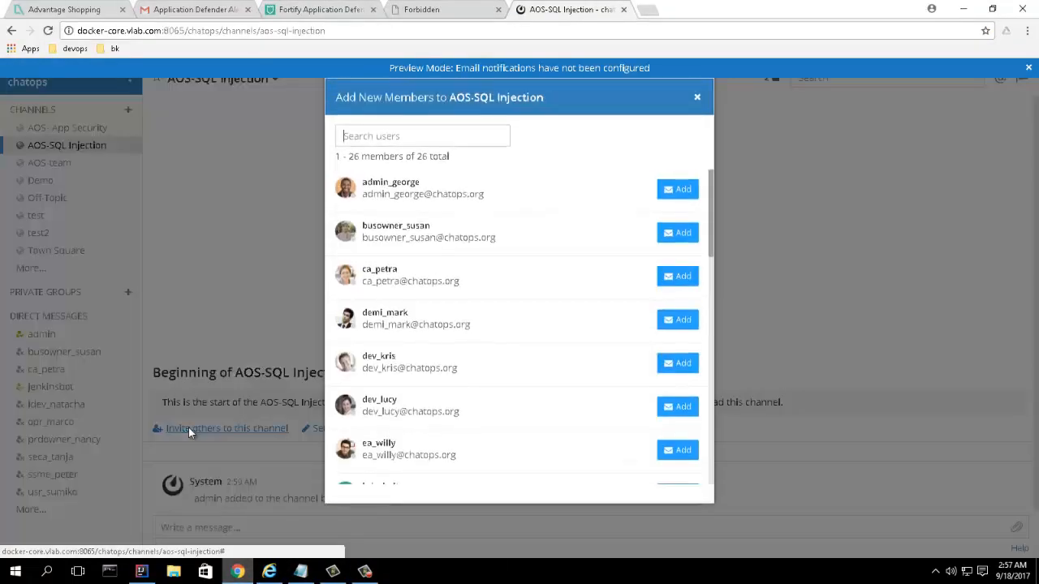
type("ssme")
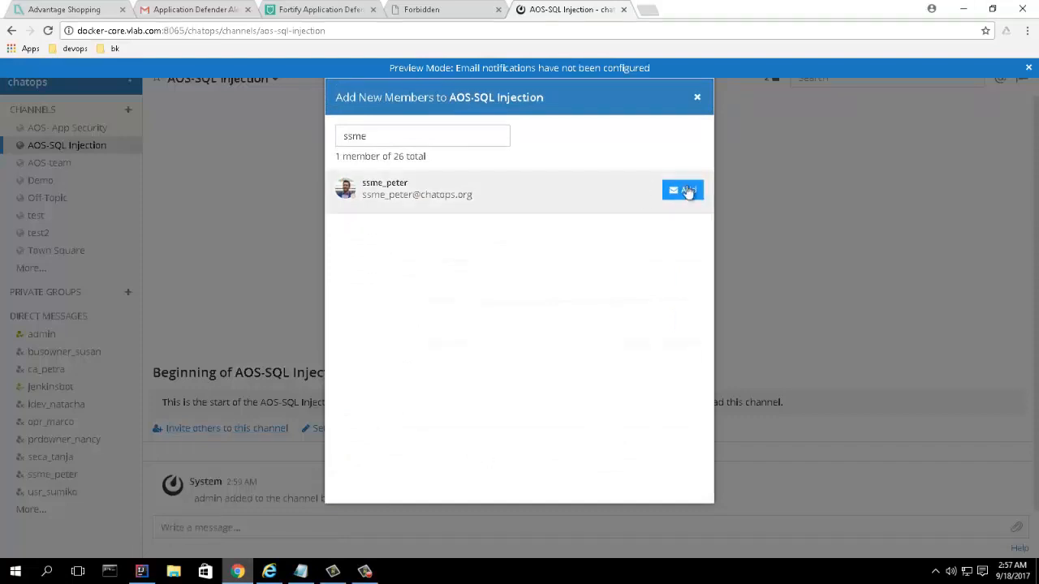
left_click(685, 190)
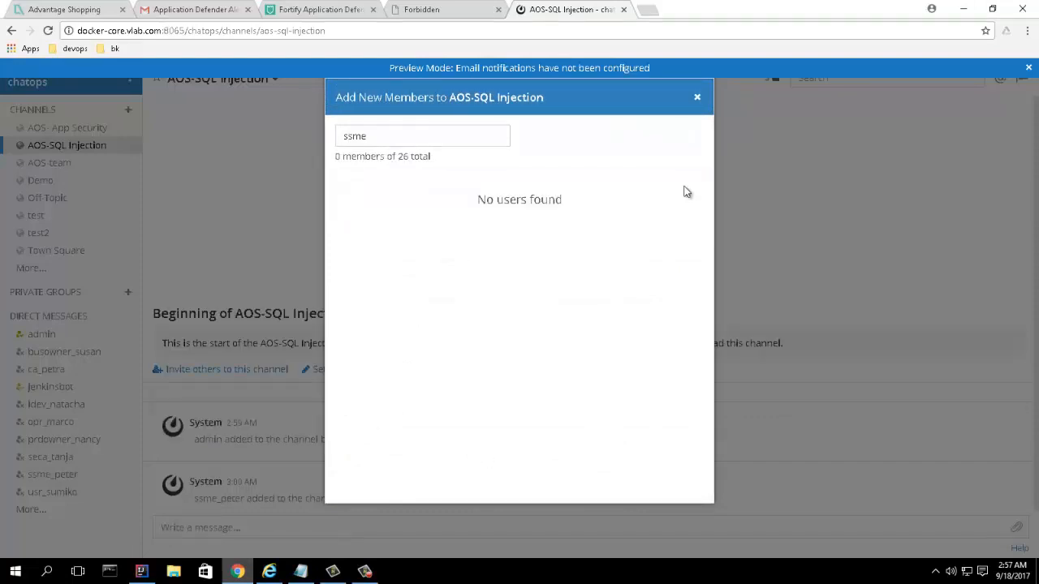
left_click(697, 97)
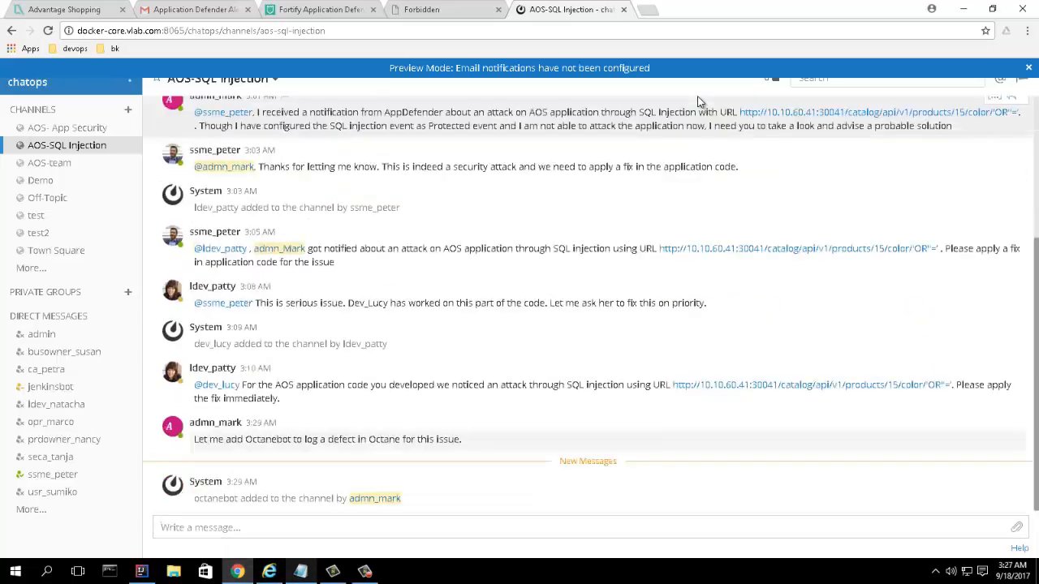
Review the conversation where octanebot logs high-severity defect 18010
scroll("down", 3)
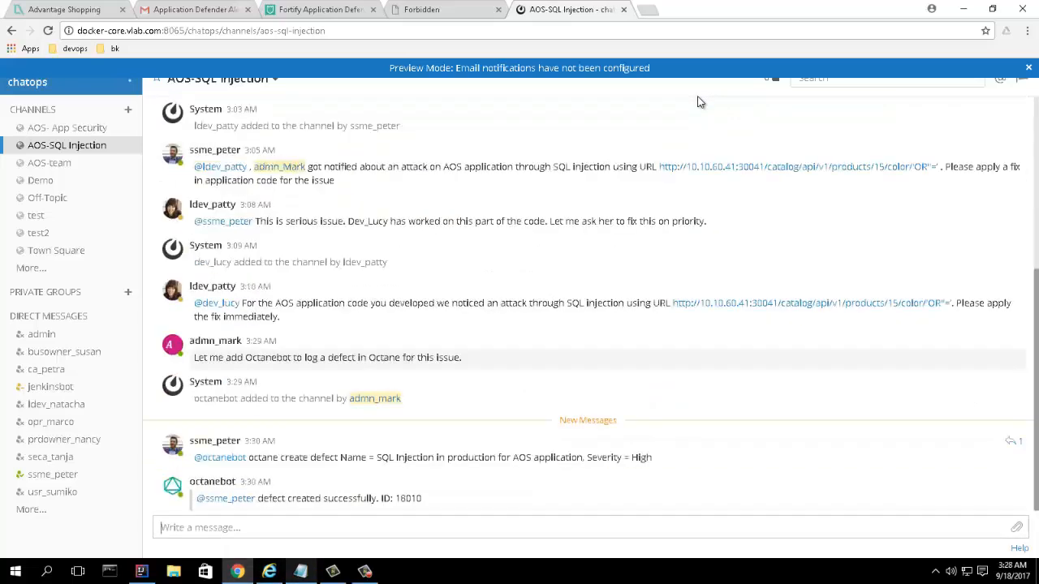
scroll("down", 3)
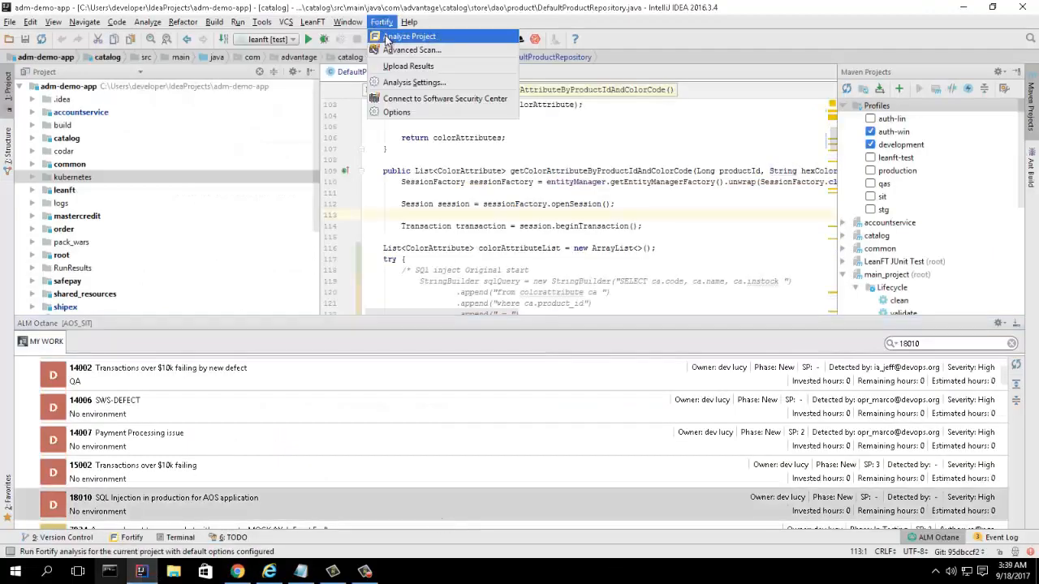
Run a Fortify project analysis and open DefaultProductRepository.java to apply the SQL injection fix
left_click(410, 35)
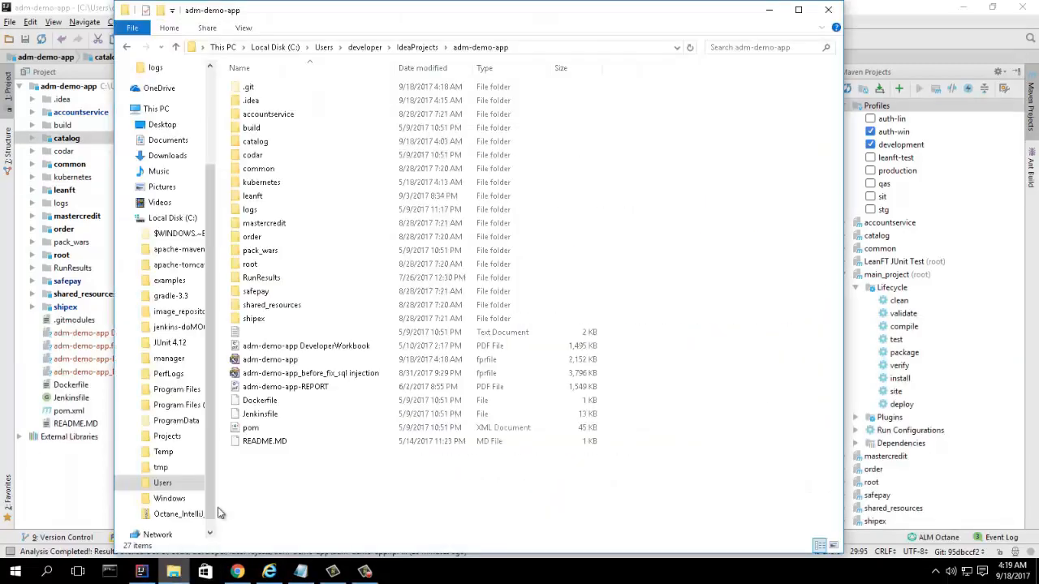
double_click(269, 359)
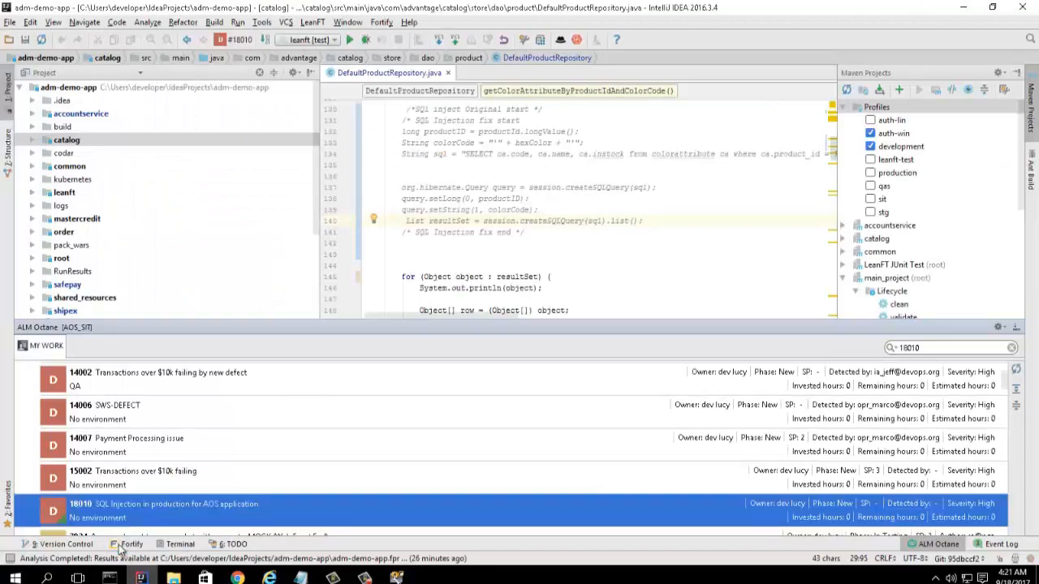
Link defect 18010, push the fix via Git and accept the GitLab merge request into master
left_click(286, 22)
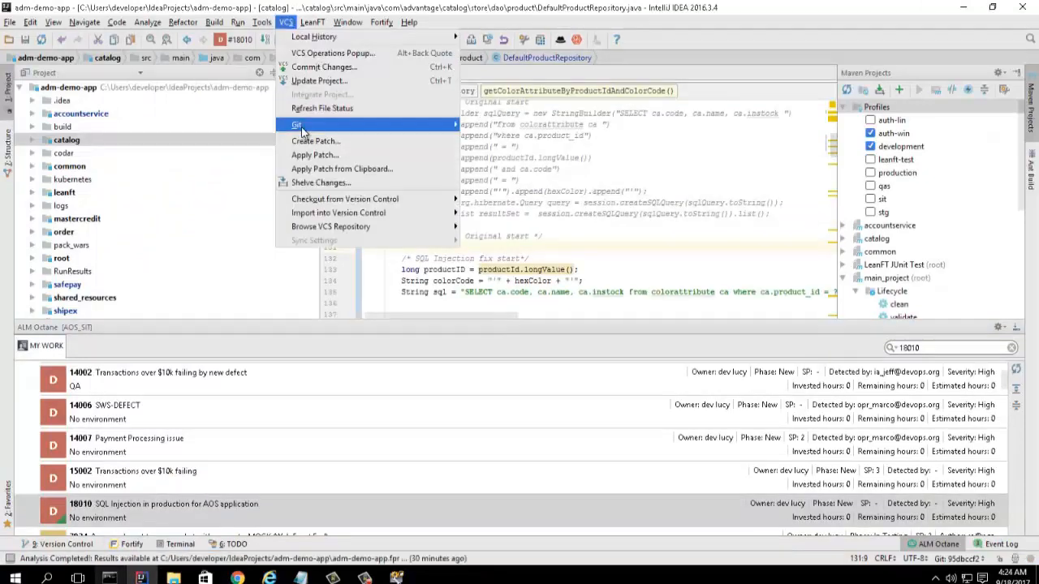
left_click(325, 66)
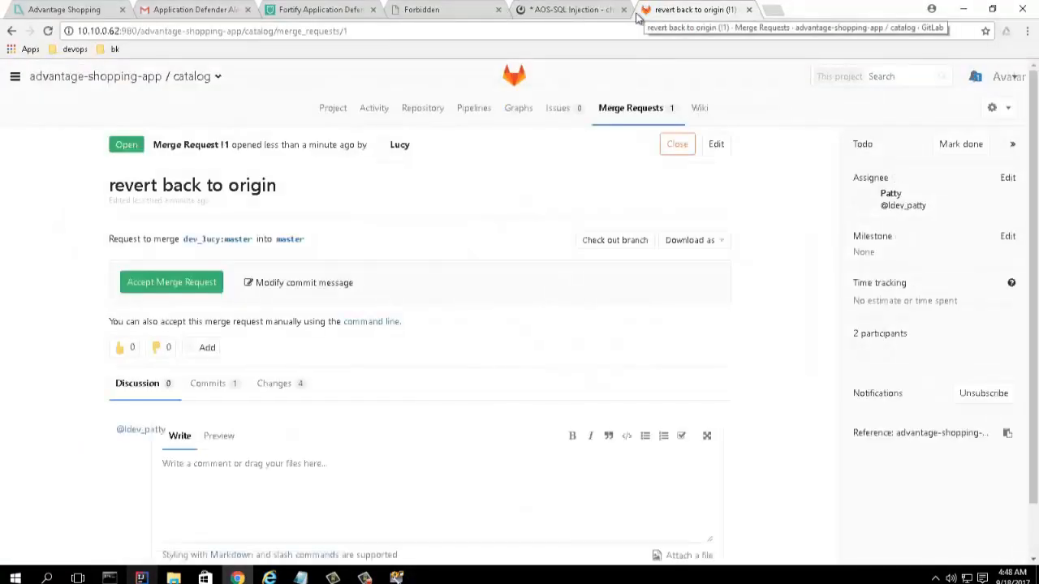
left_click(172, 283)
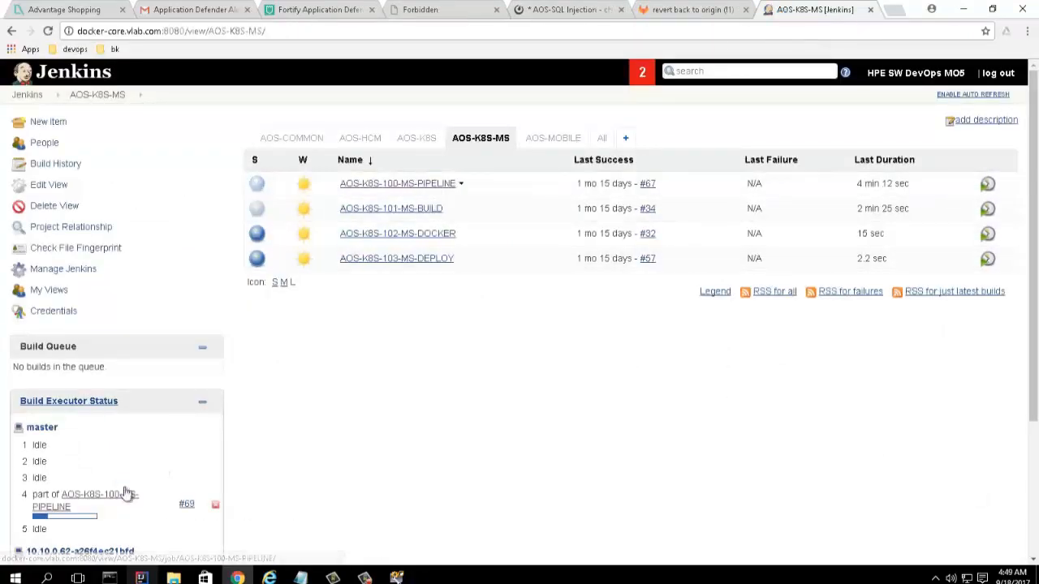
Confirm Fortify WebInspect build #84 console shows Finished: SUCCESS, then return to AOS-SQL Injection chat
left_click(396, 182)
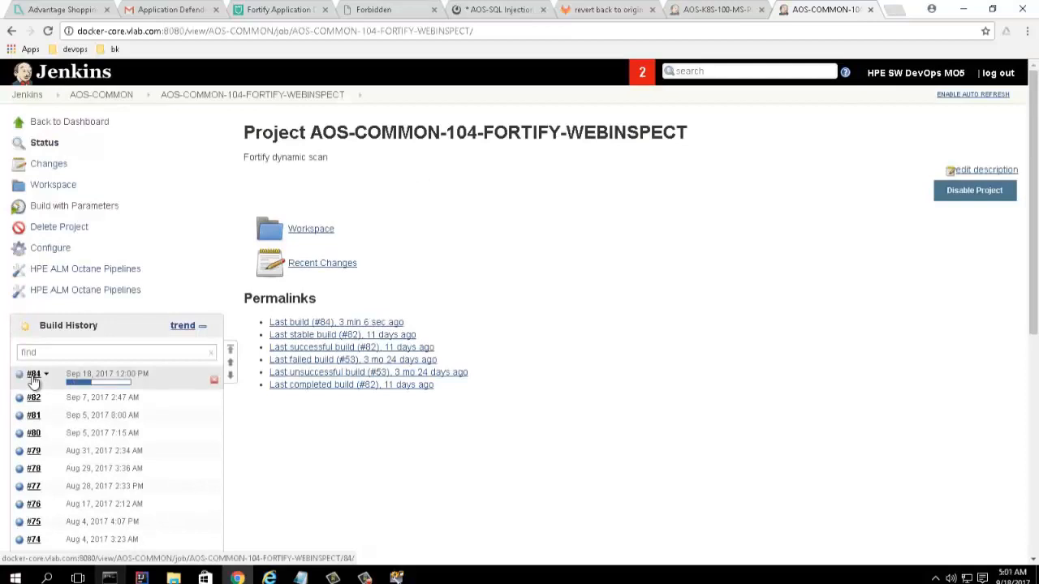
left_click(33, 373)
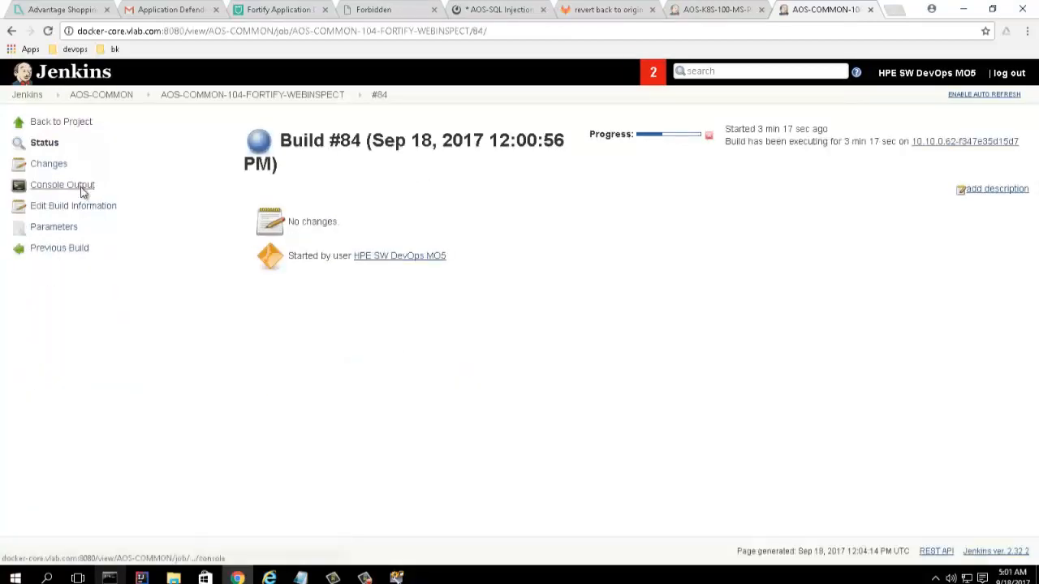
left_click(61, 185)
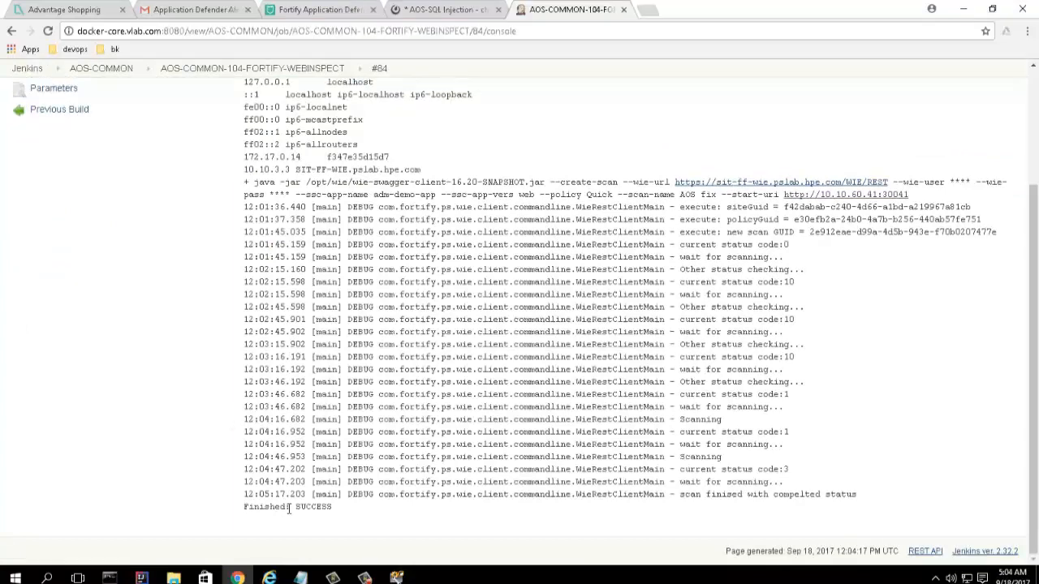
left_click(690, 10)
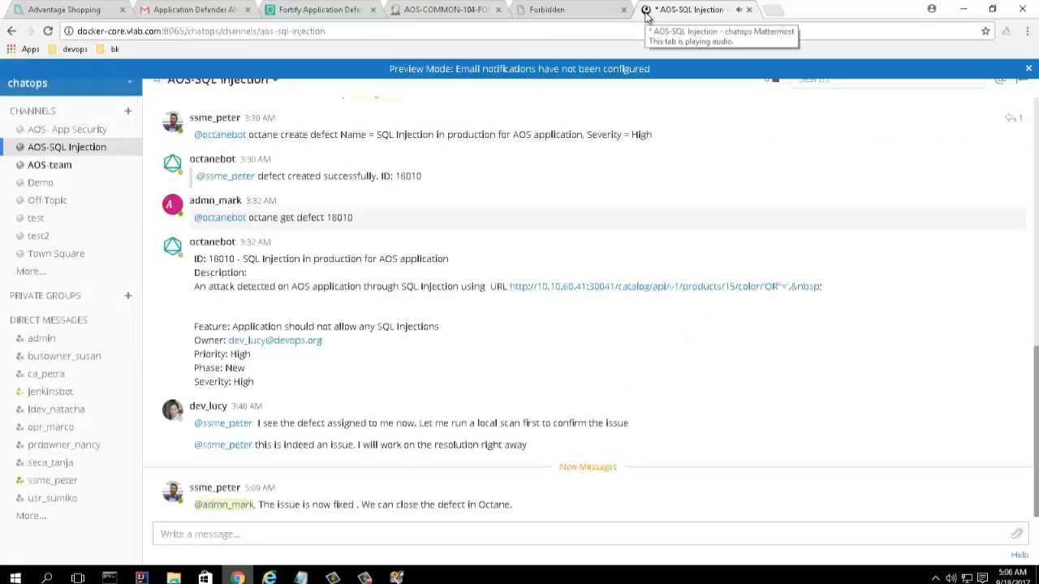